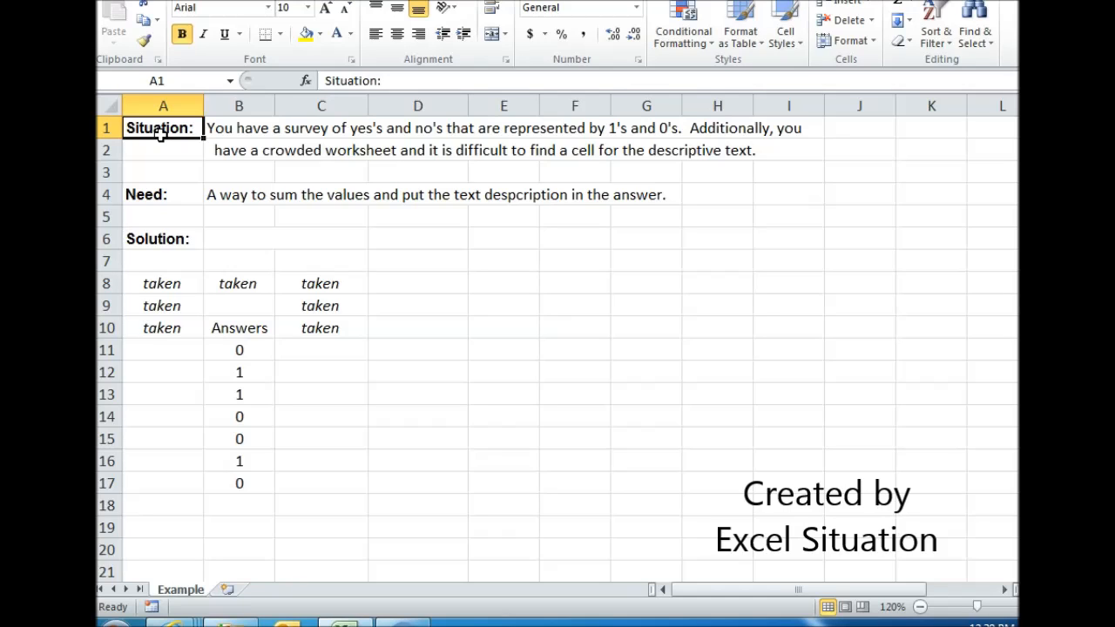
{"action": "mouse_move", "coordinate": [156, 203]}
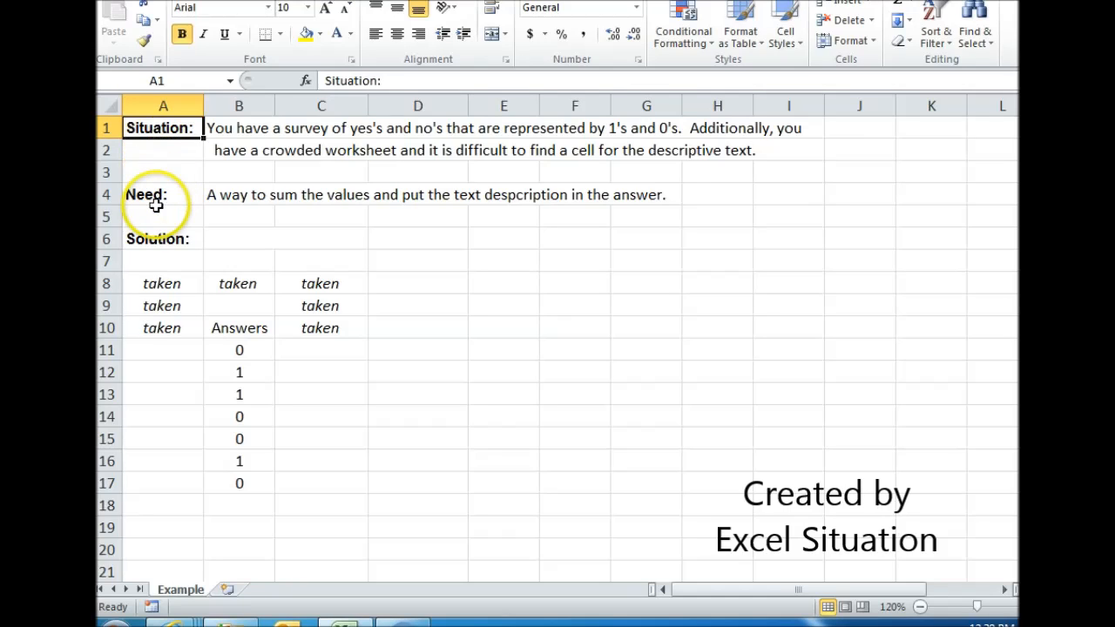
Step: Enter =SUM(B11:B17) in B9 so it totals the answers and returns 3
{"action": "left_click", "coordinate": [163, 195]}
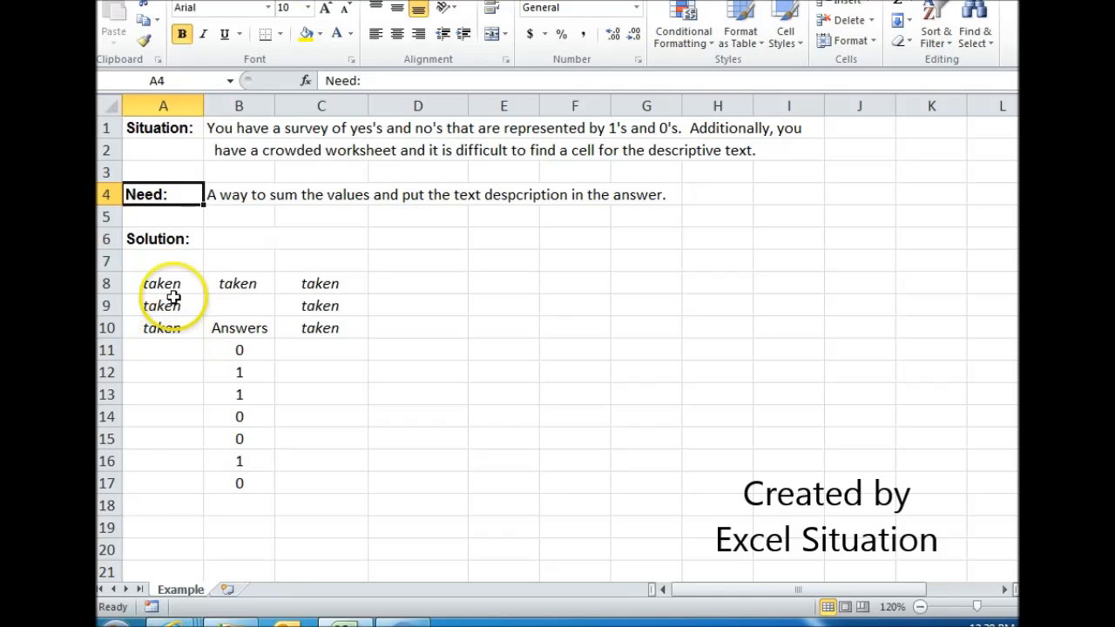
{"action": "mouse_move", "coordinate": [320, 319]}
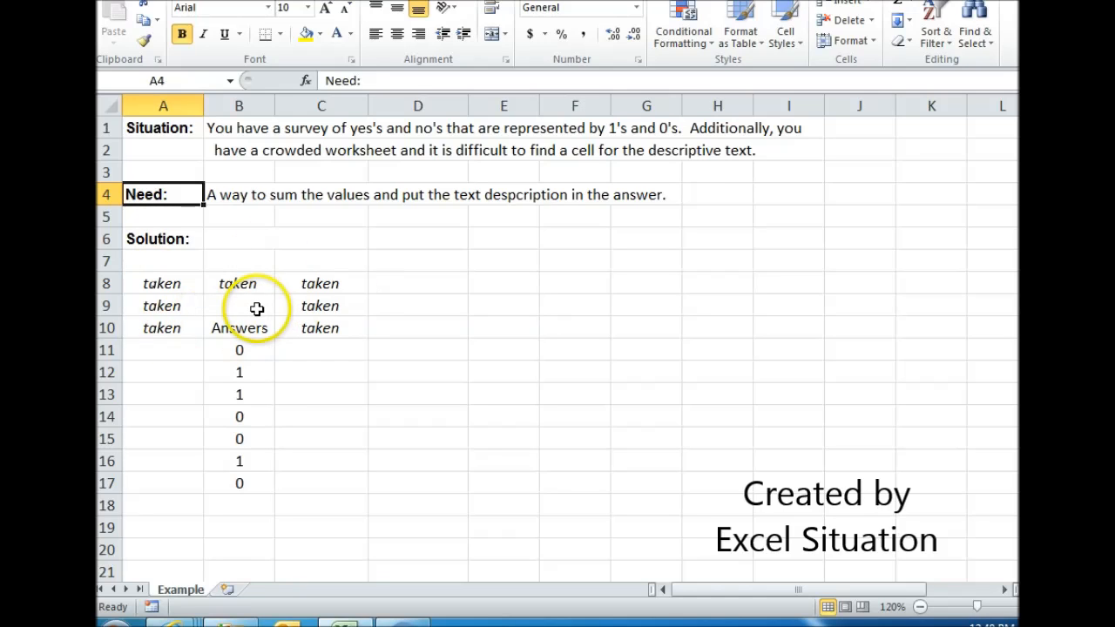
{"action": "left_click", "coordinate": [238, 305]}
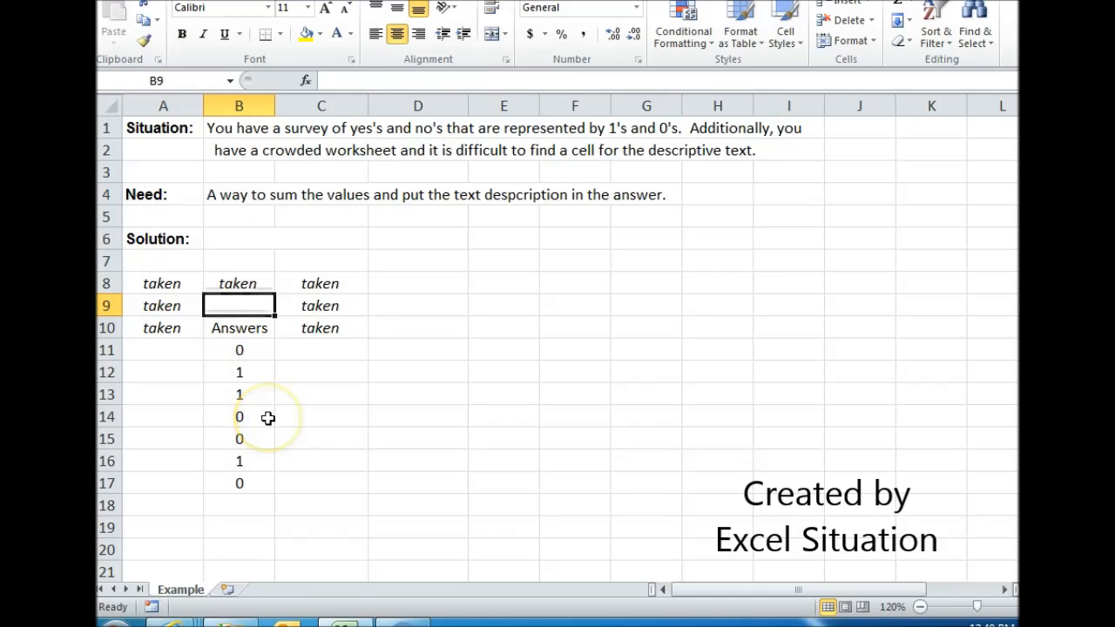
{"action": "mouse_move", "coordinate": [252, 486]}
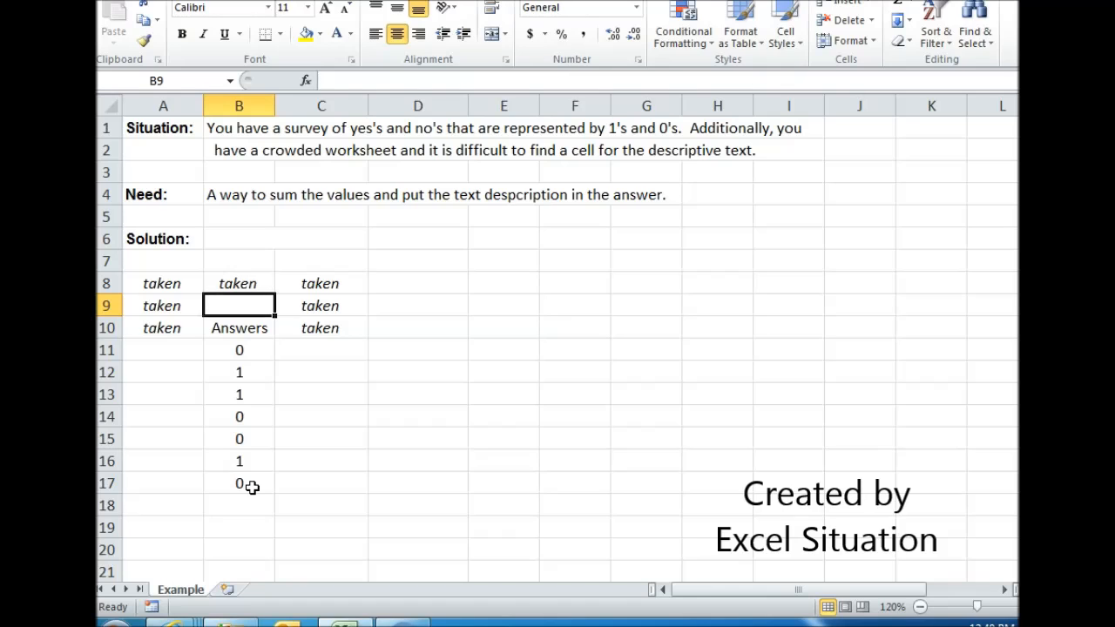
{"action": "type", "text": "=sum("}
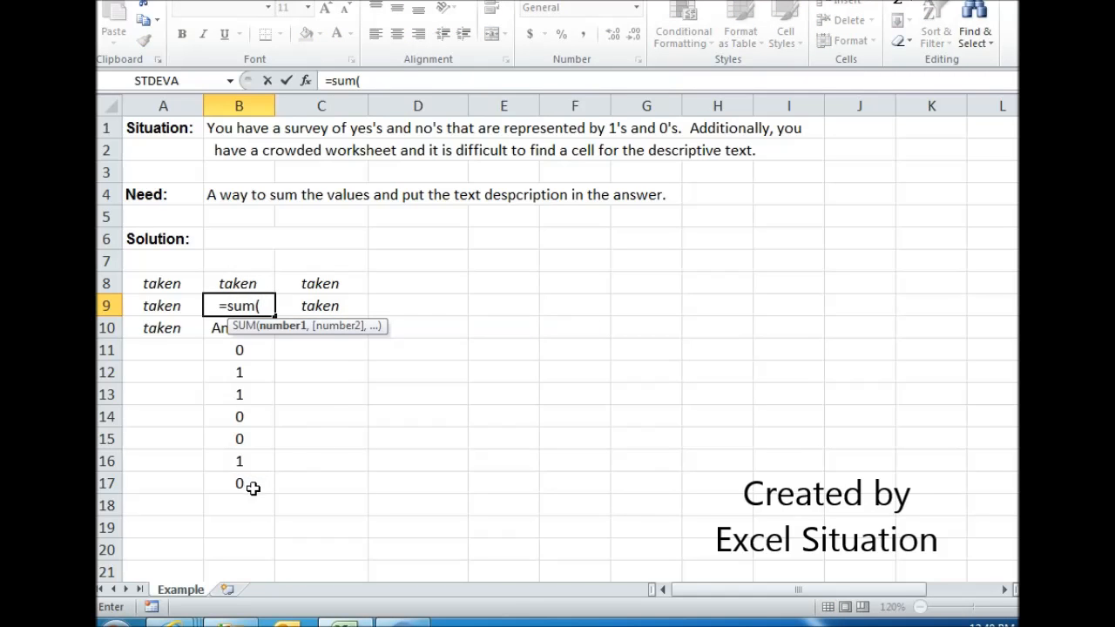
{"action": "left_click_drag", "start_coordinate": [239, 349], "coordinate": [239, 484]}
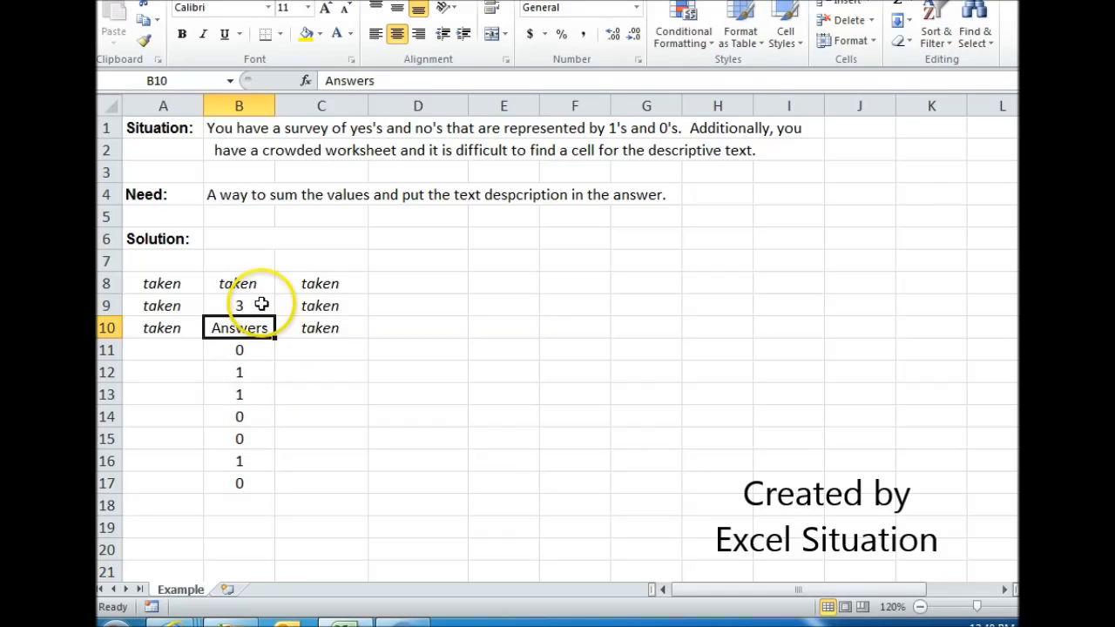
{"action": "left_click", "coordinate": [238, 305]}
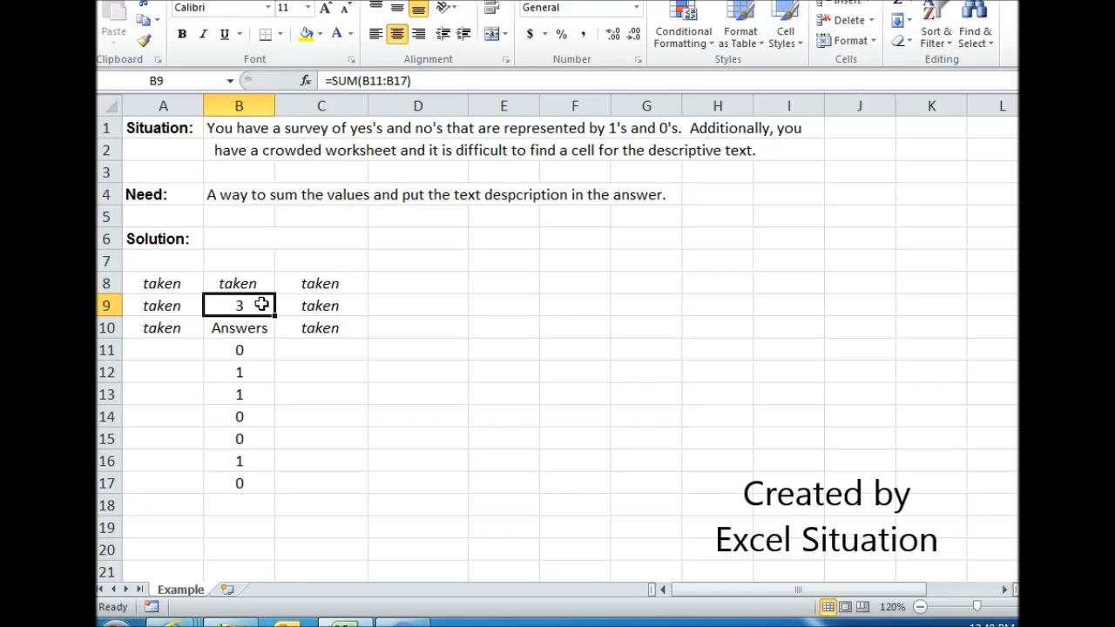
Step: Change B9's formula to ="Y's = "&SUM(B11:B17) so it reads Y's = 3
{"action": "double_click", "coordinate": [238, 305]}
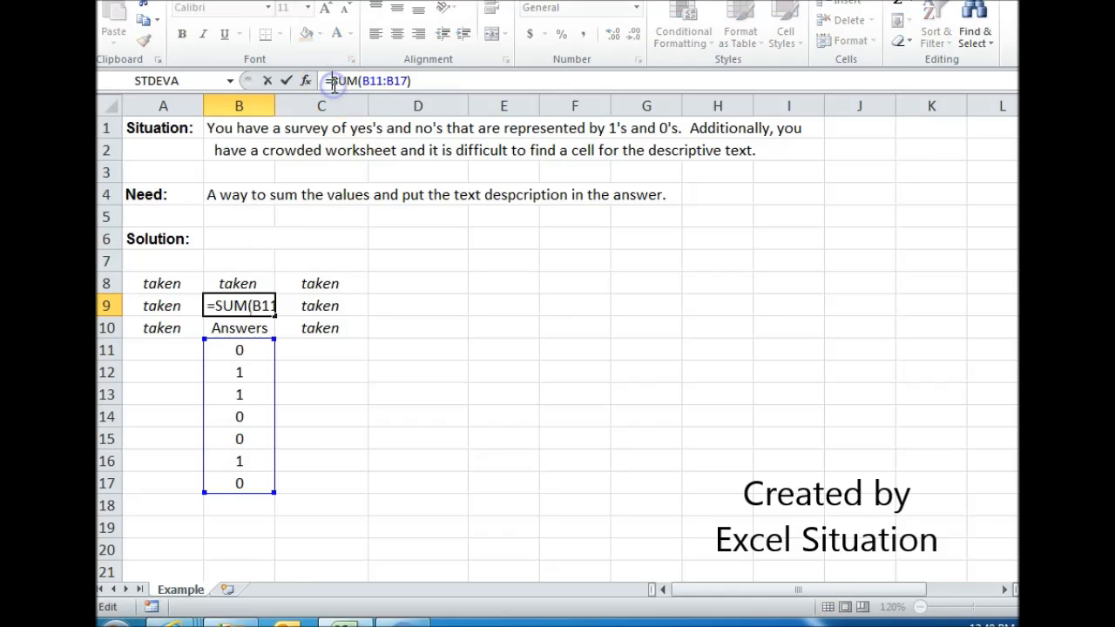
{"action": "type", "text": "\""}
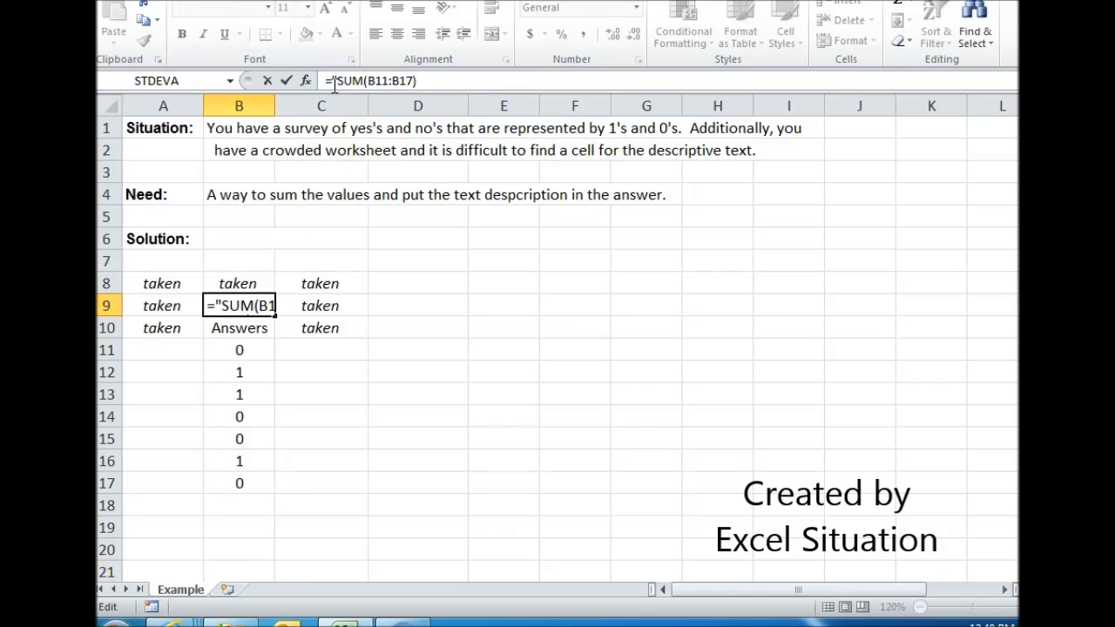
{"action": "type", "text": "Y'"}
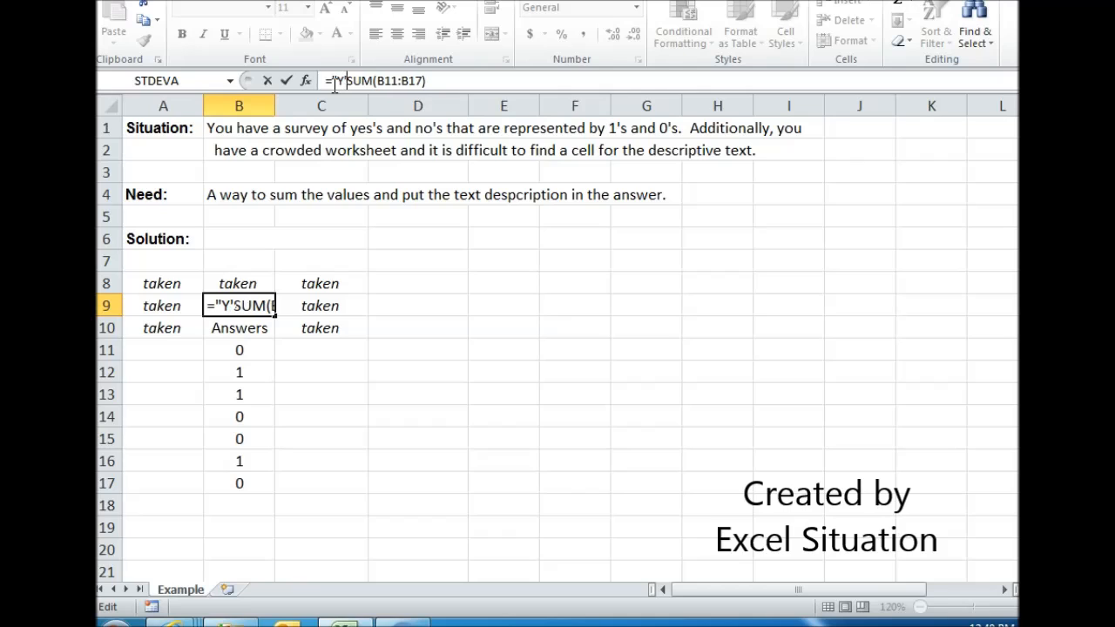
{"action": "type", "text": "'s = 3"}
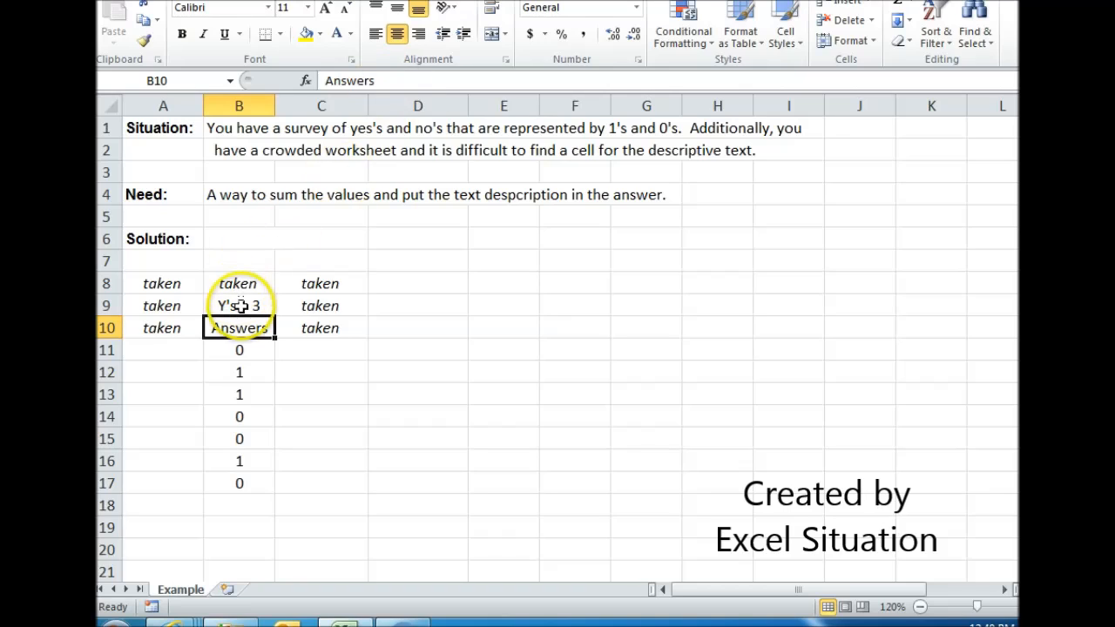
{"action": "left_click", "coordinate": [239, 305]}
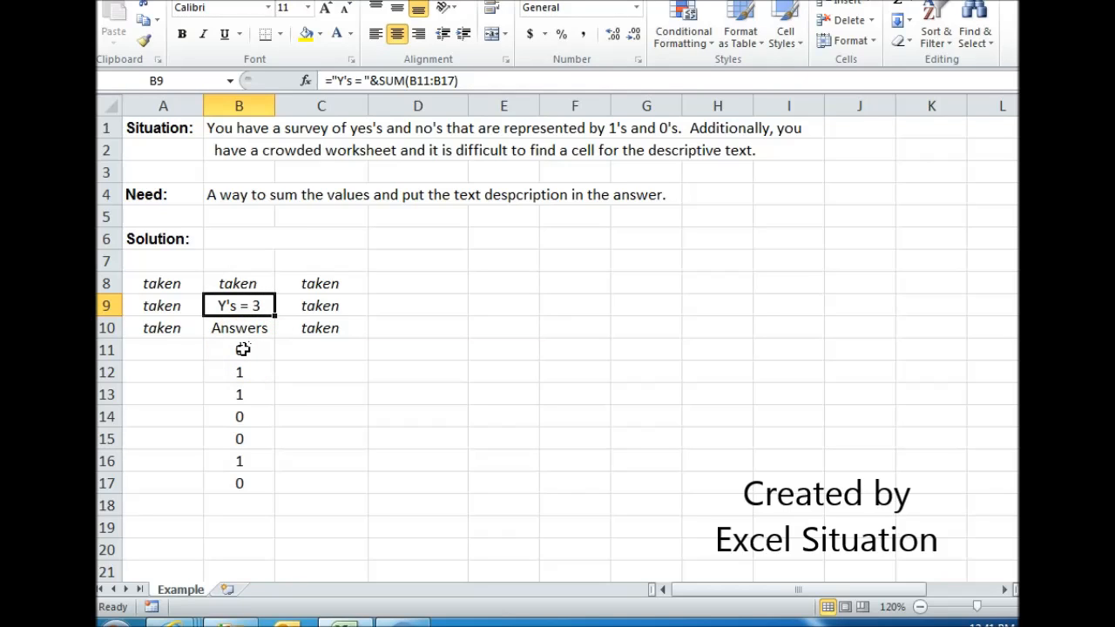
Step: Write the formula text ="Y's ="&SUM(B11:B17) in B6 beside the Solution label
{"action": "left_click", "coordinate": [239, 238]}
{"action": "type", "text": "'=\"Y's =\"&SUM(B11:B17)"}
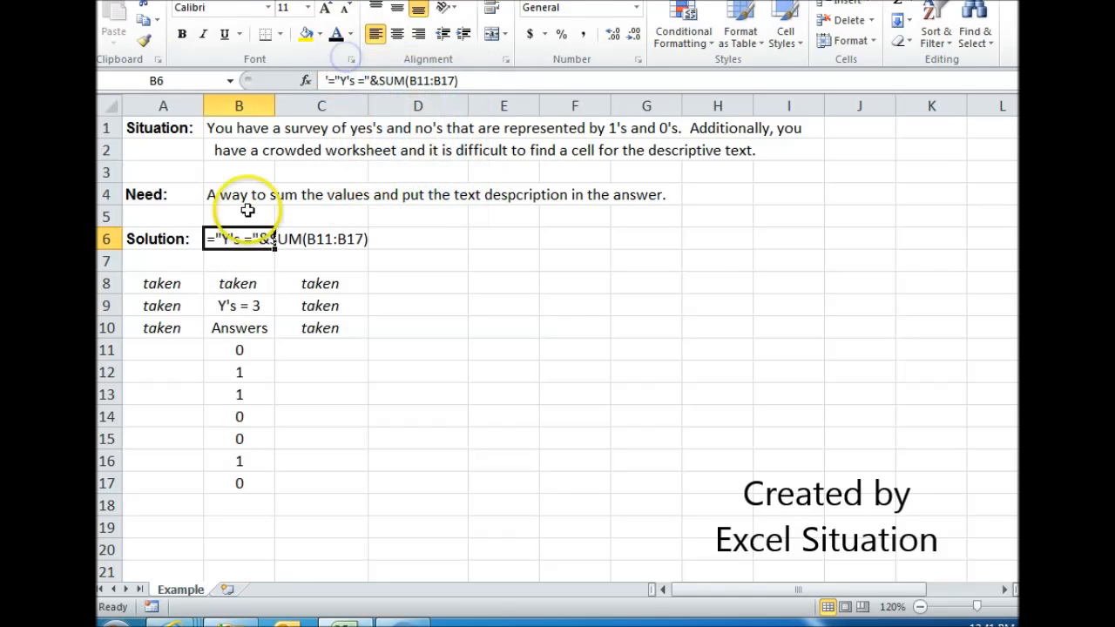
{"action": "left_click", "coordinate": [163, 239]}
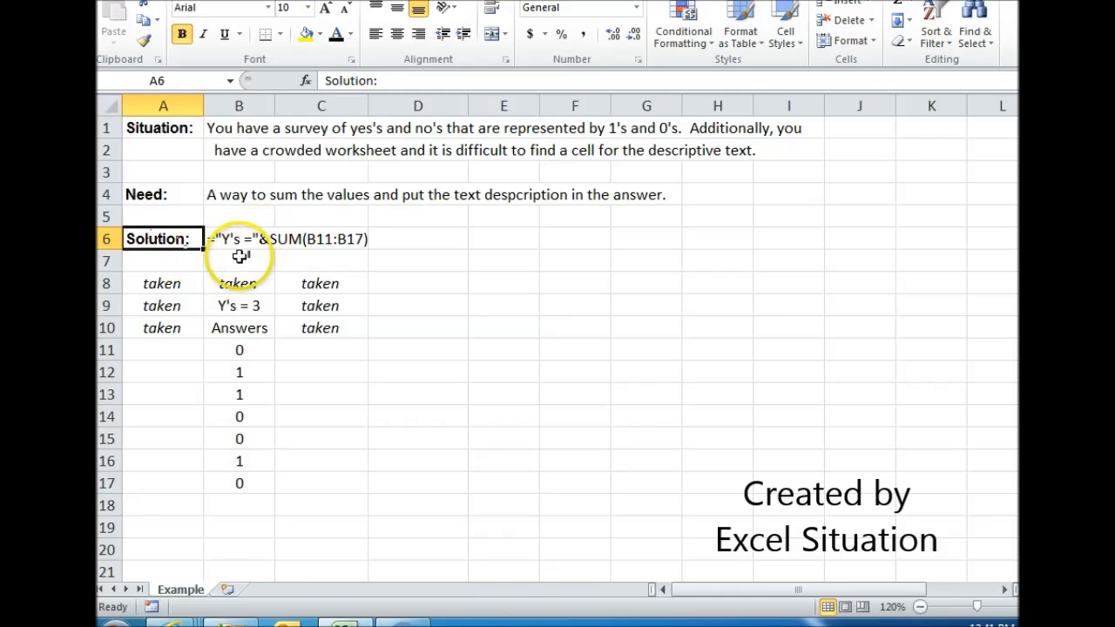
{"action": "mouse_move", "coordinate": [258, 260]}
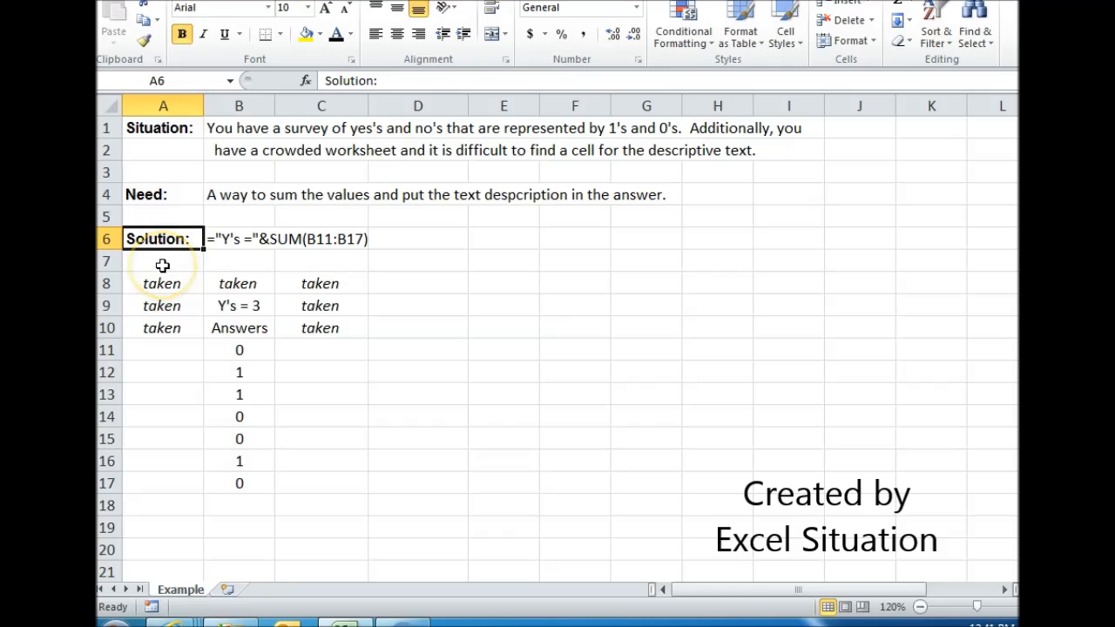
{"action": "mouse_move", "coordinate": [166, 194]}
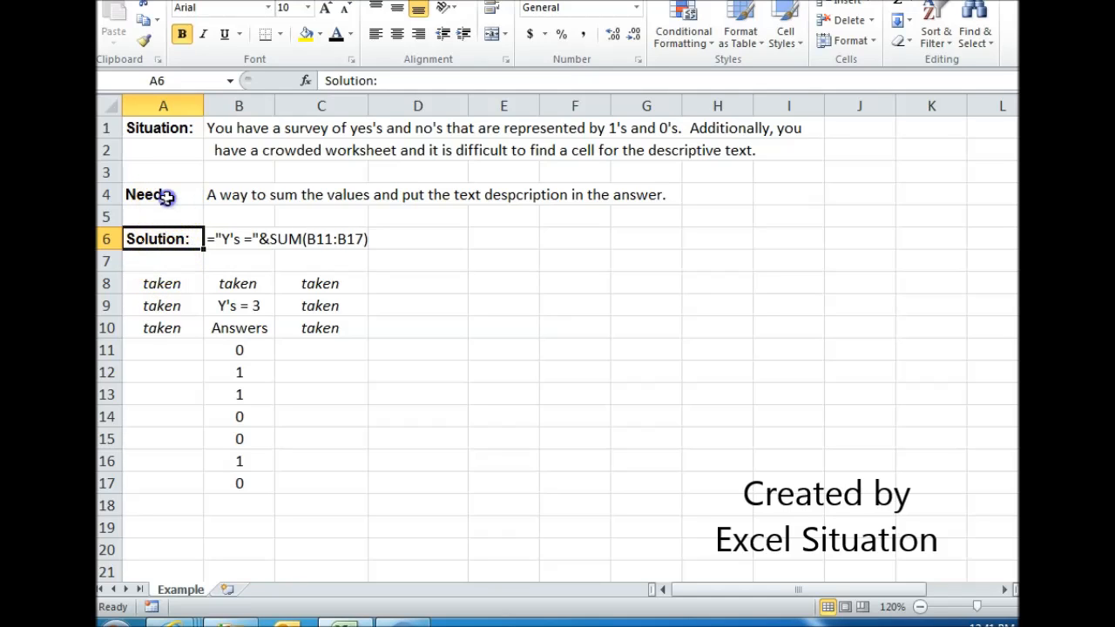
{"action": "left_click", "coordinate": [163, 194]}
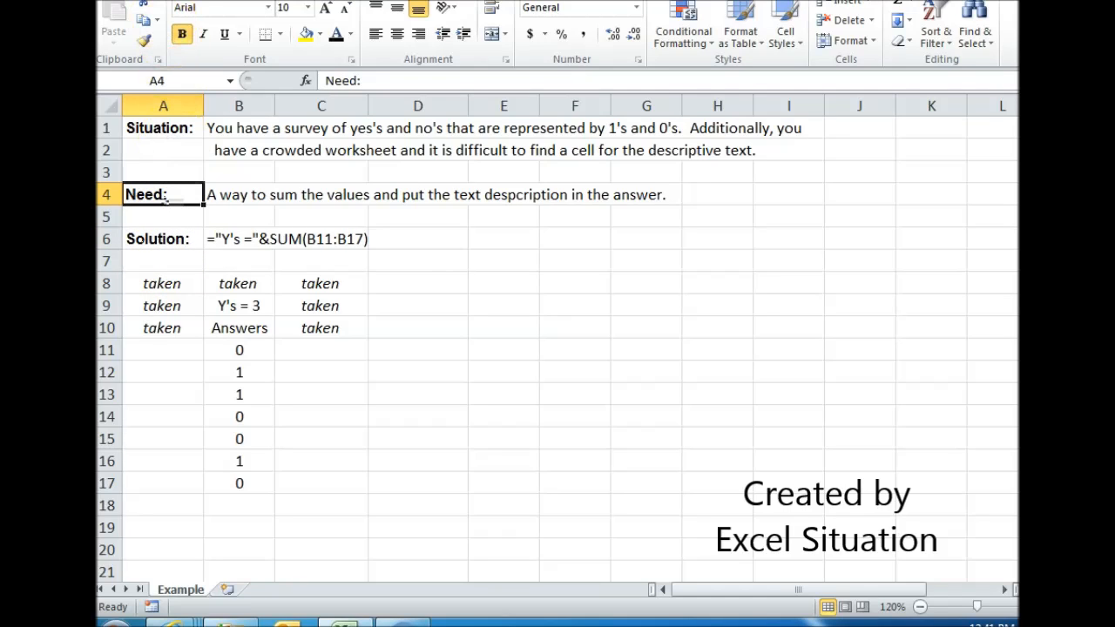